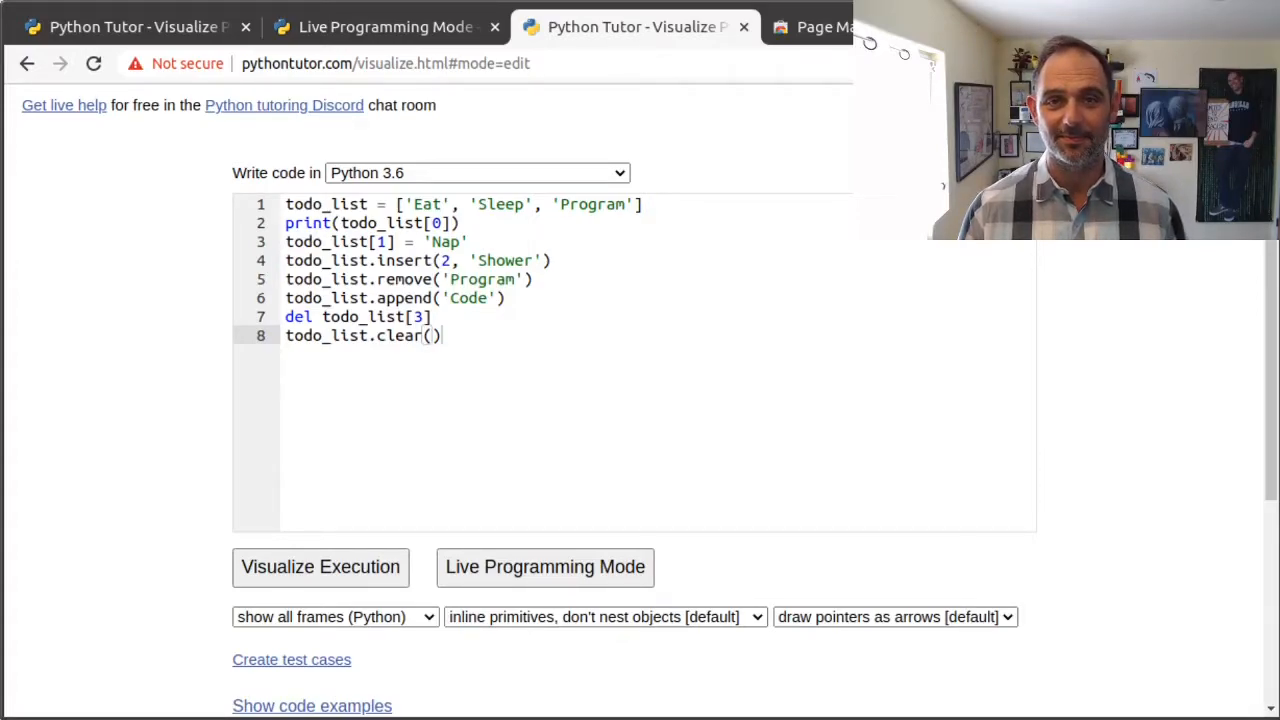
# Step: Launch the visualization of the todo_list program, landing at step 1 of 8
pyautogui.click(320, 568)
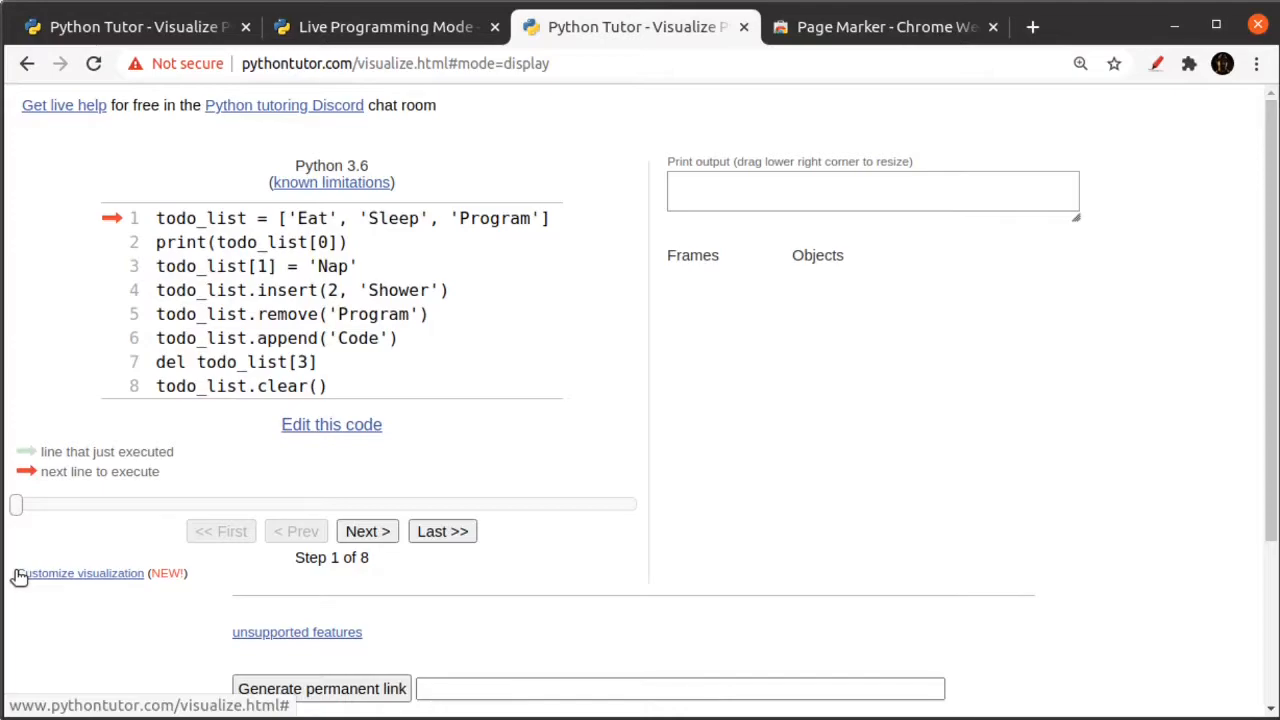
# Step: Run line 1 so todo_list holds 'Eat', 'Sleep', 'Program' in the global frame
pyautogui.click(368, 532)
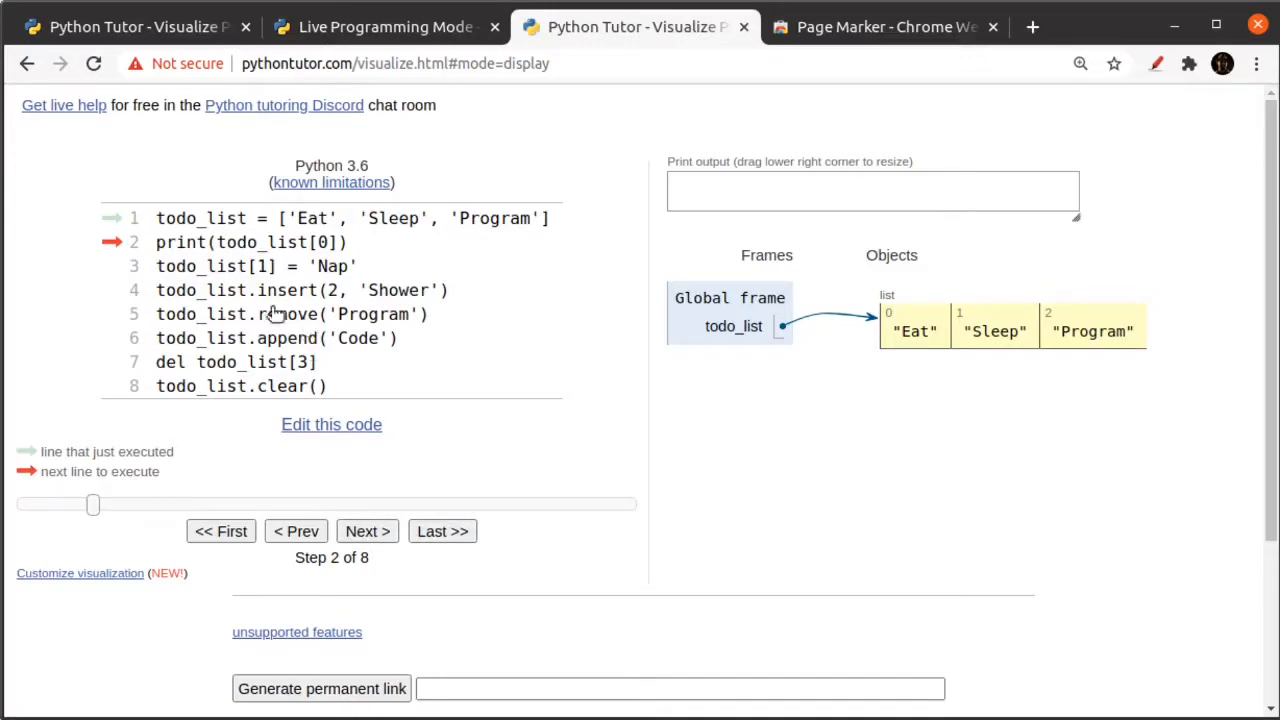
pyautogui.moveTo(704, 566)
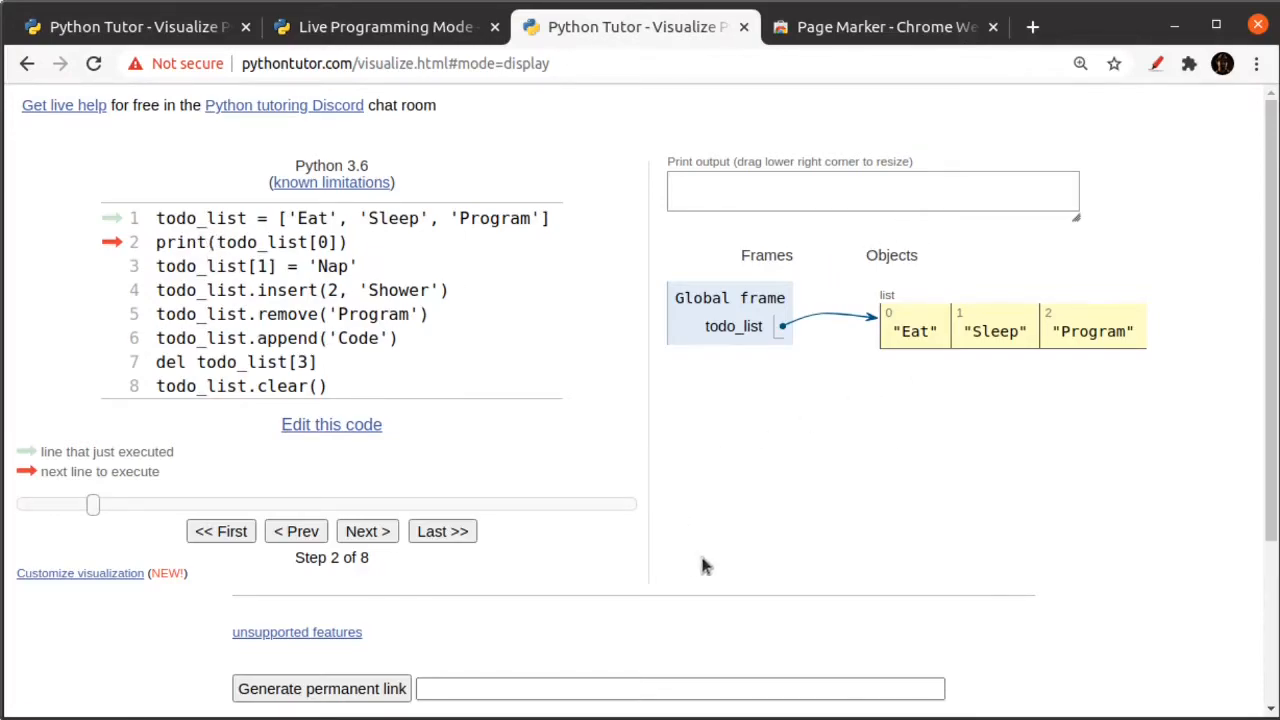
pyautogui.moveTo(724, 608)
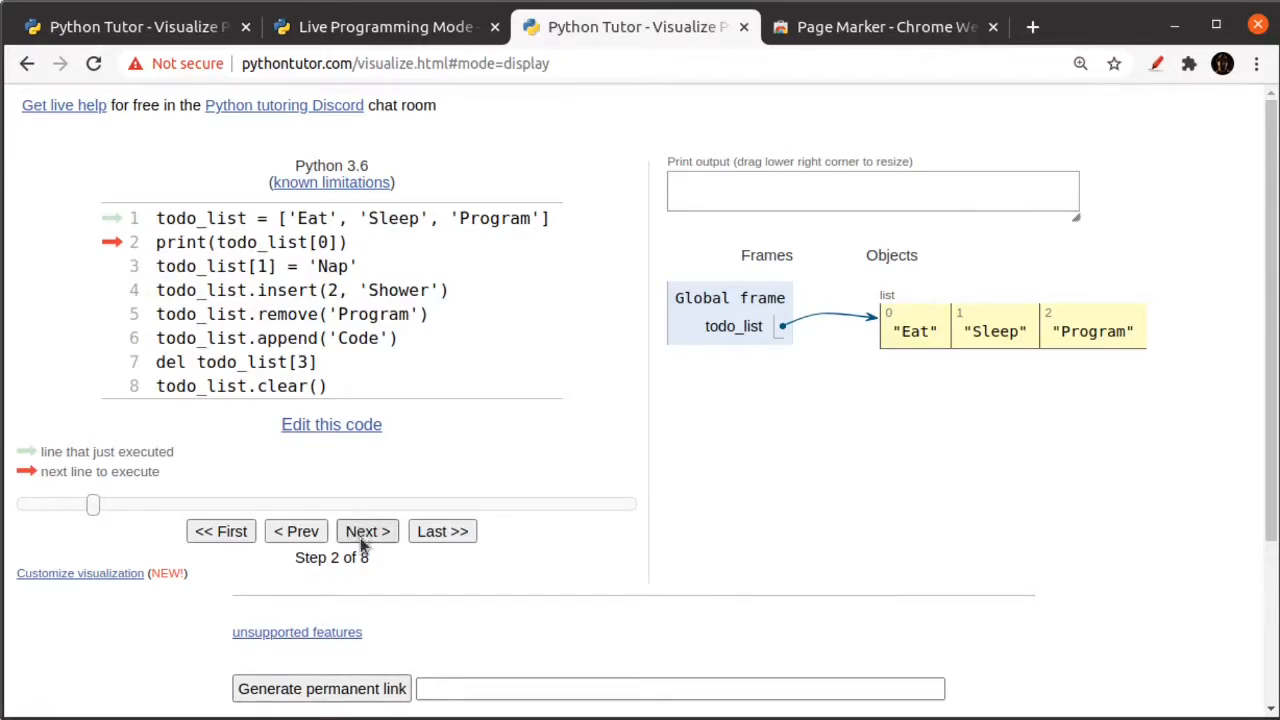
# Step: Run lines 2-3: output shows Eat and the second item 'Sleep' becomes 'Nap'
pyautogui.click(368, 532)
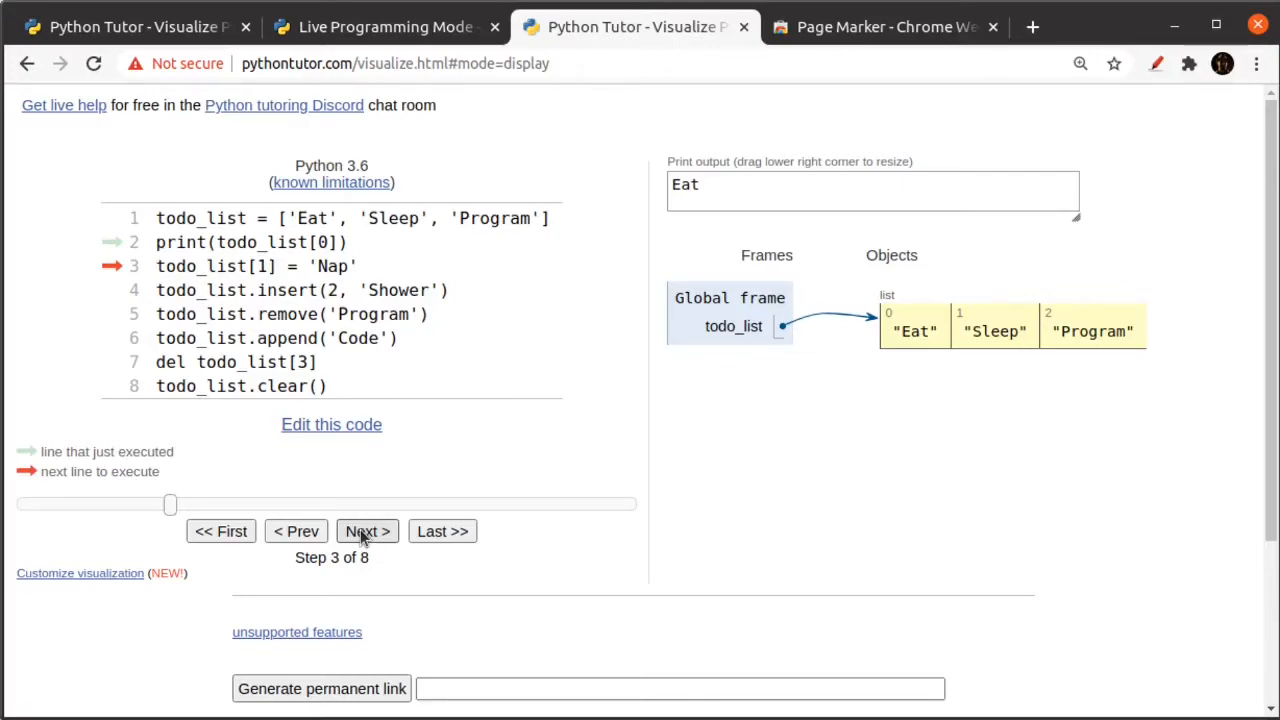
pyautogui.click(368, 532)
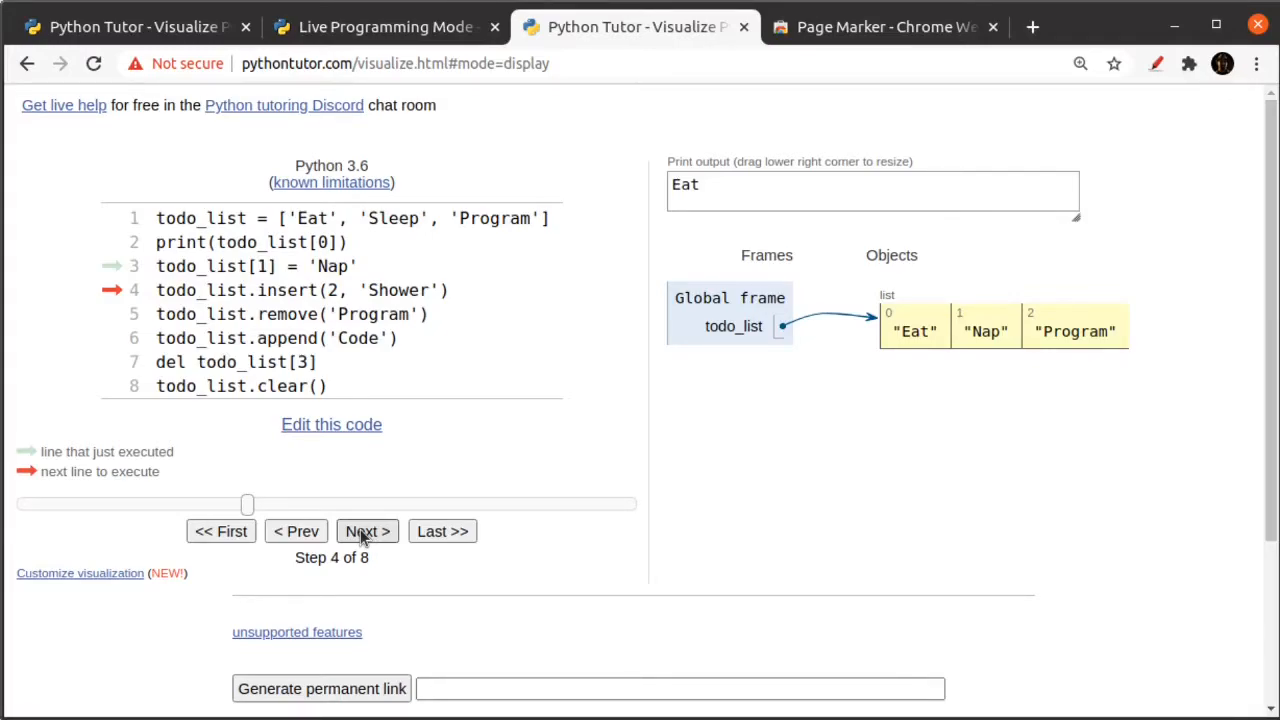
# Step: Run lines 4-5: 'Shower' is inserted and 'Program' removed, leaving Eat, Nap, Shower
pyautogui.click(368, 532)
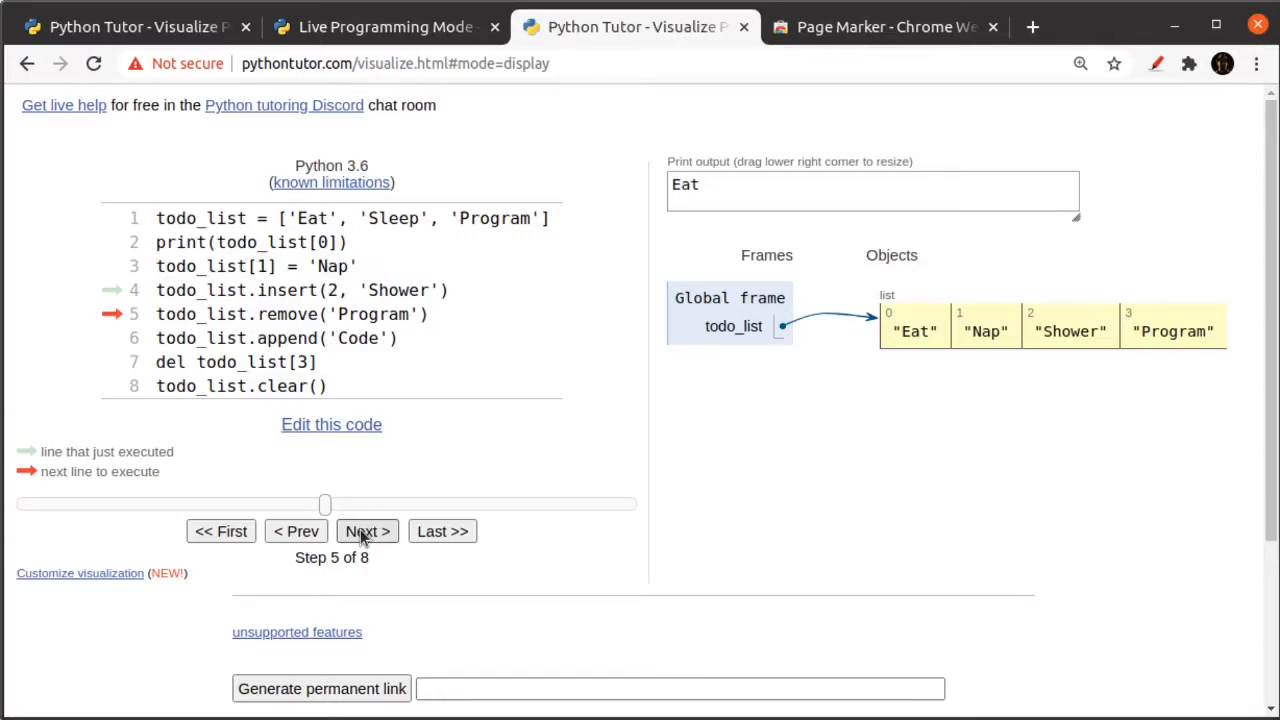
pyautogui.click(368, 532)
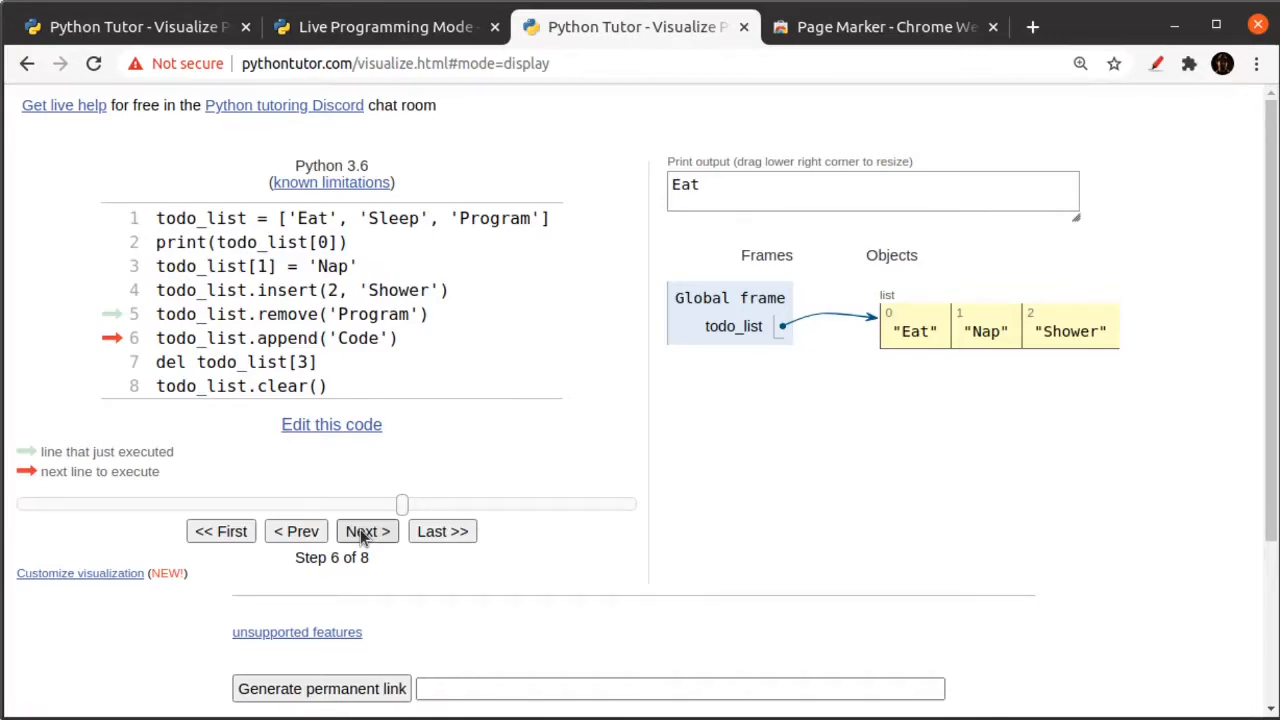
# Step: Run lines 6-8: 'Code' is appended, then deleted, and clear leaves todo_list empty at Done running
pyautogui.click(368, 532)
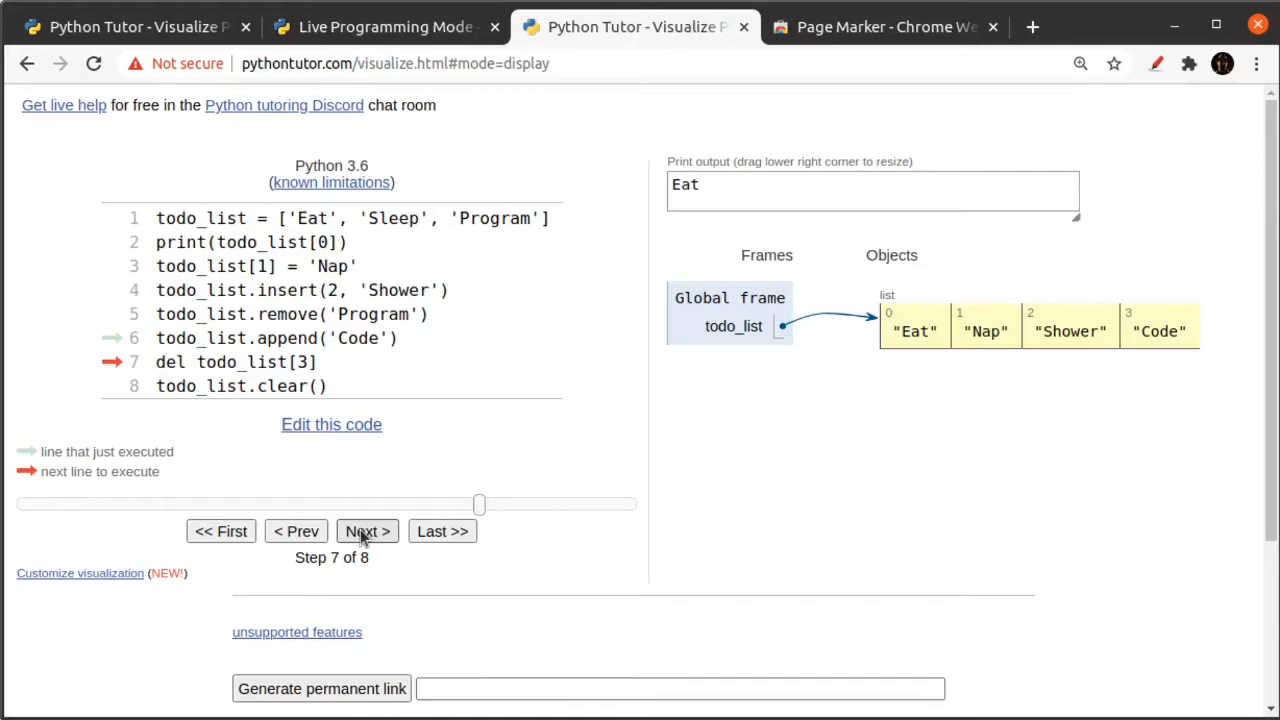
pyautogui.click(368, 532)
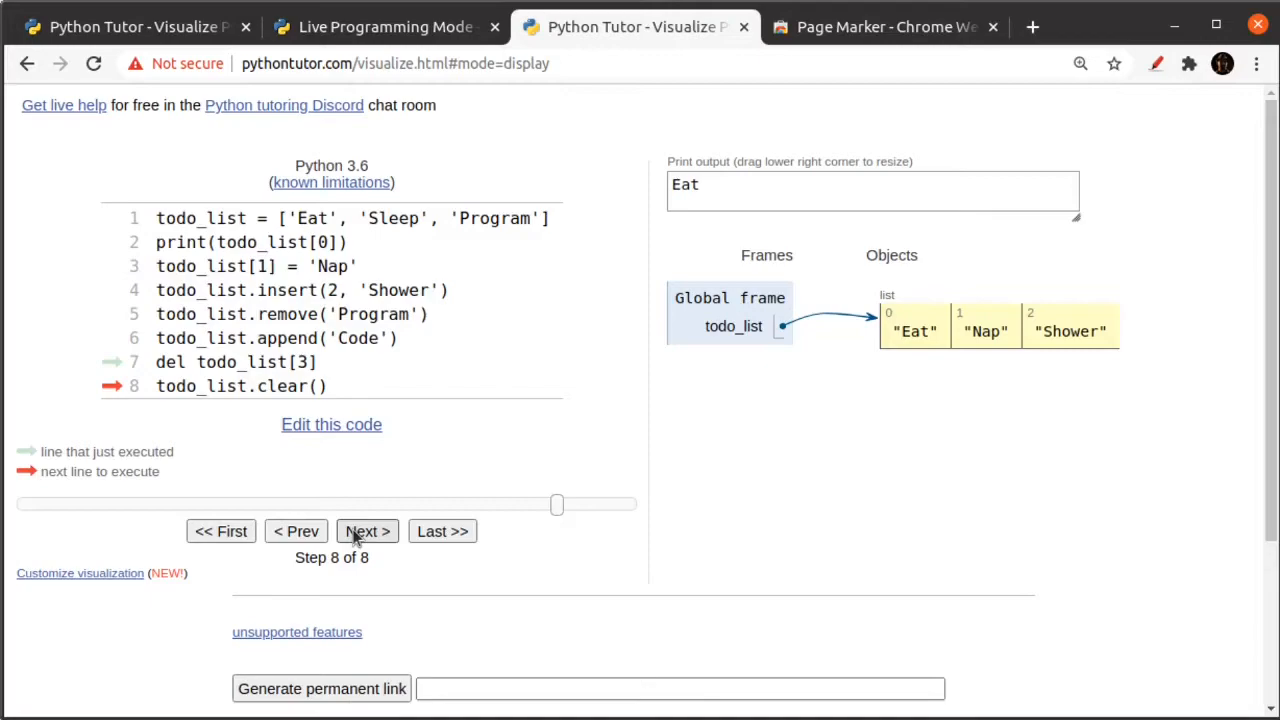
pyautogui.click(368, 532)
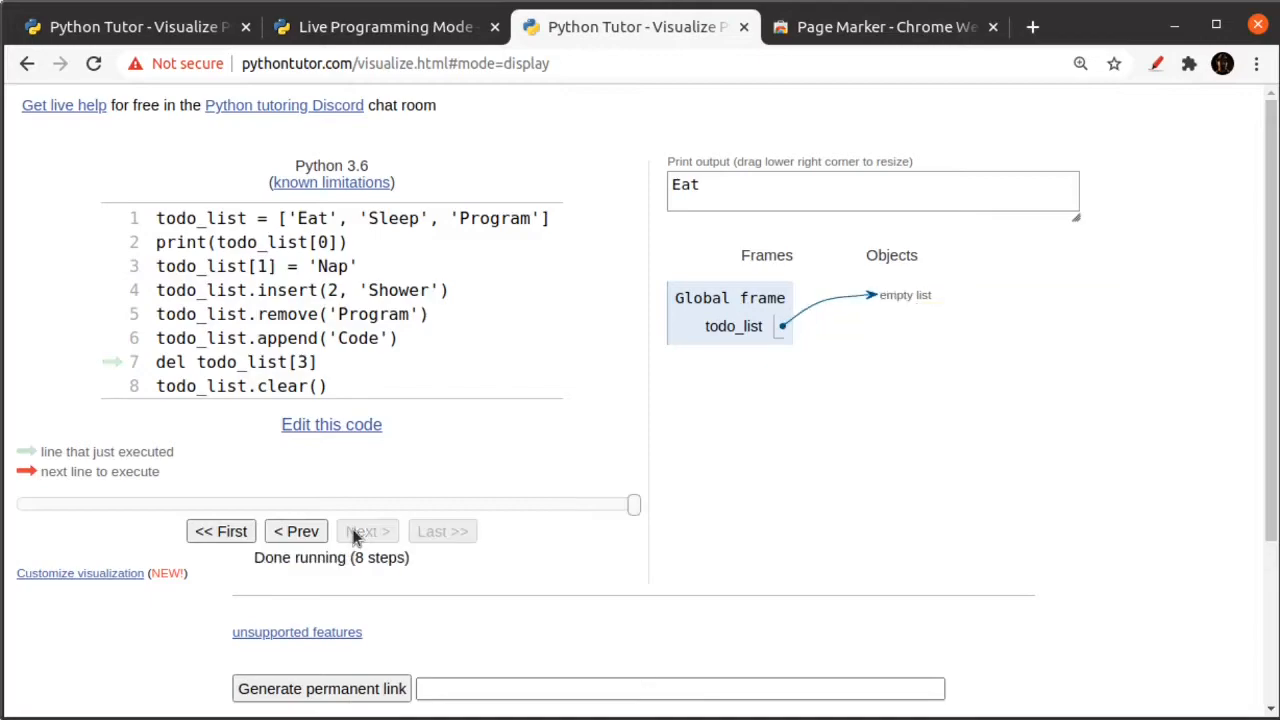
pyautogui.click(368, 532)
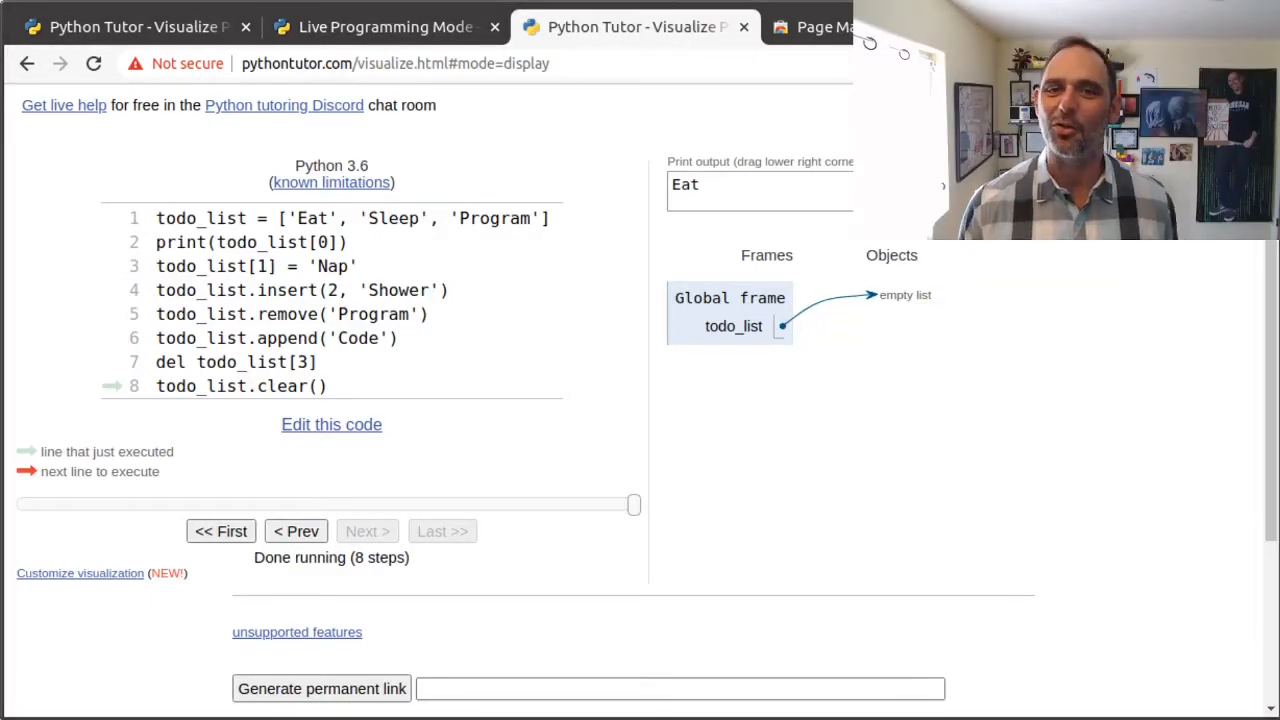